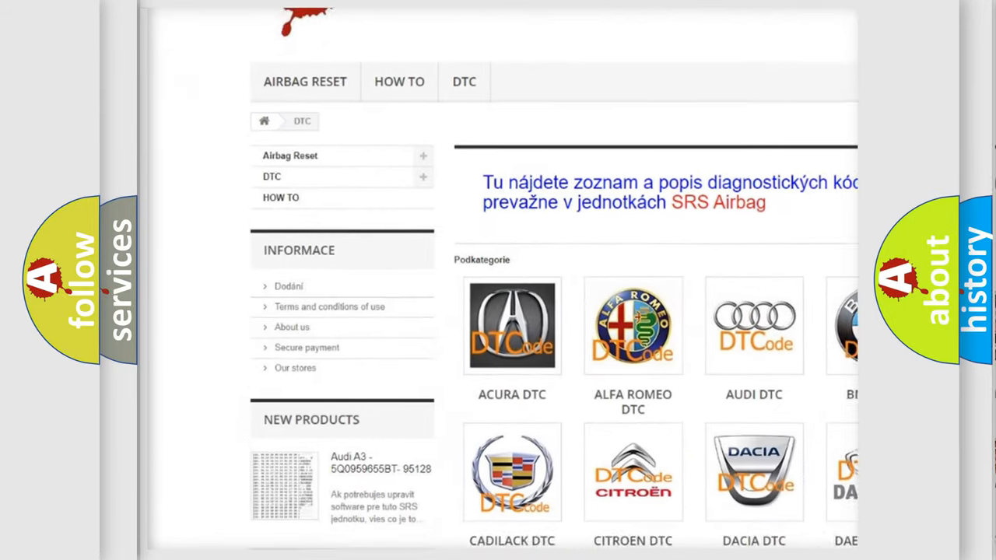
# - Scroll down the brand page past the car list to the table of fault codes
pyautogui.scroll(-3)
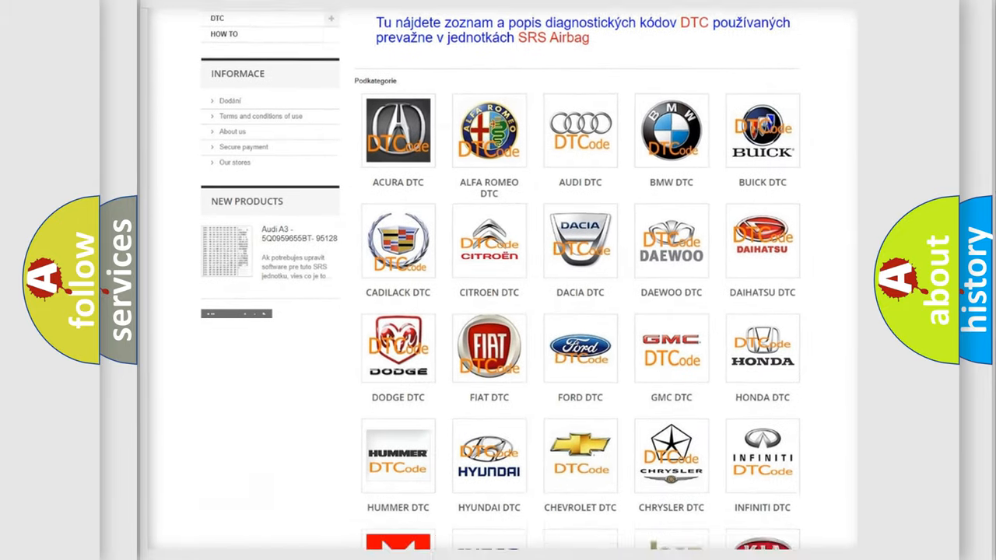
pyautogui.scroll(-3)
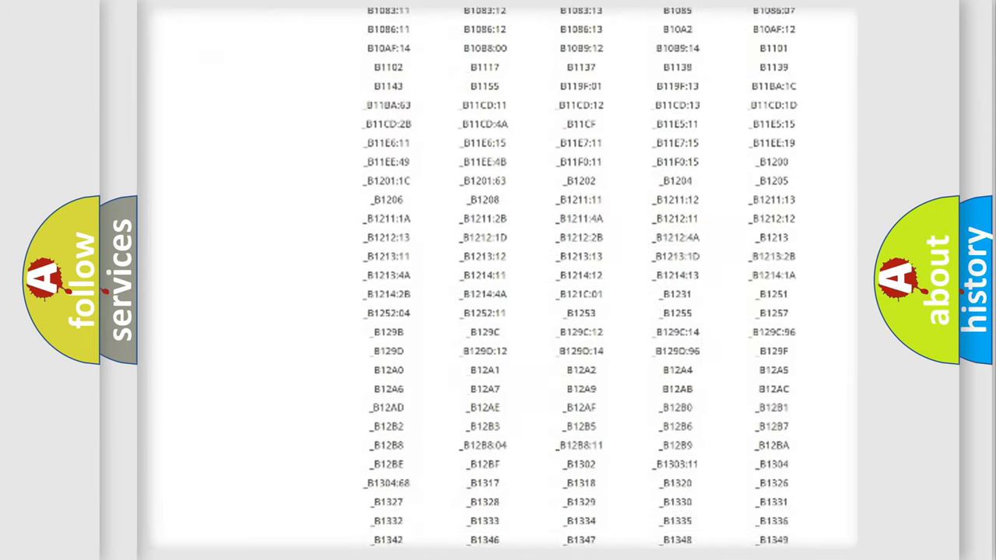
pyautogui.scroll(-3)
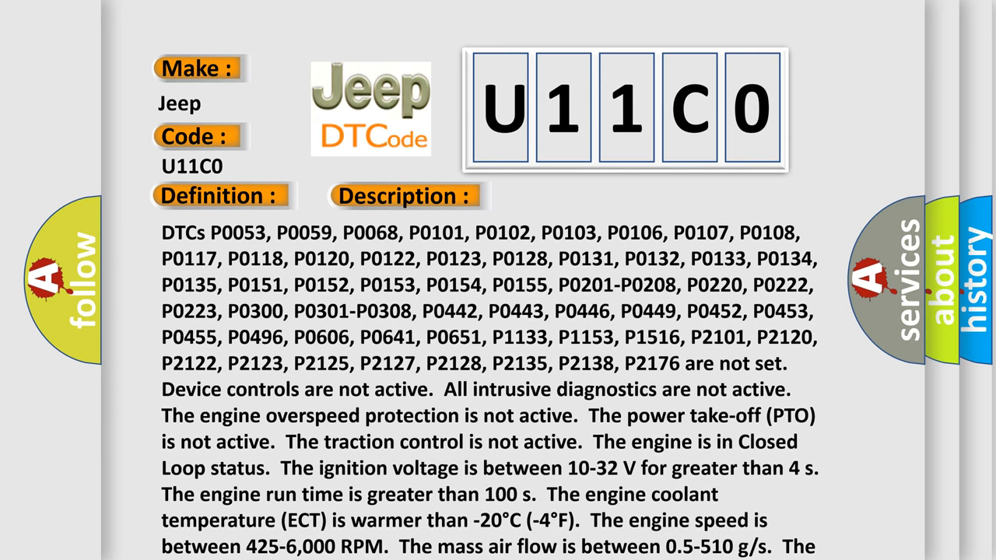
# - Scroll the U11C0 description to its last sentence and advance to the Cause slide
pyautogui.scroll(-3)
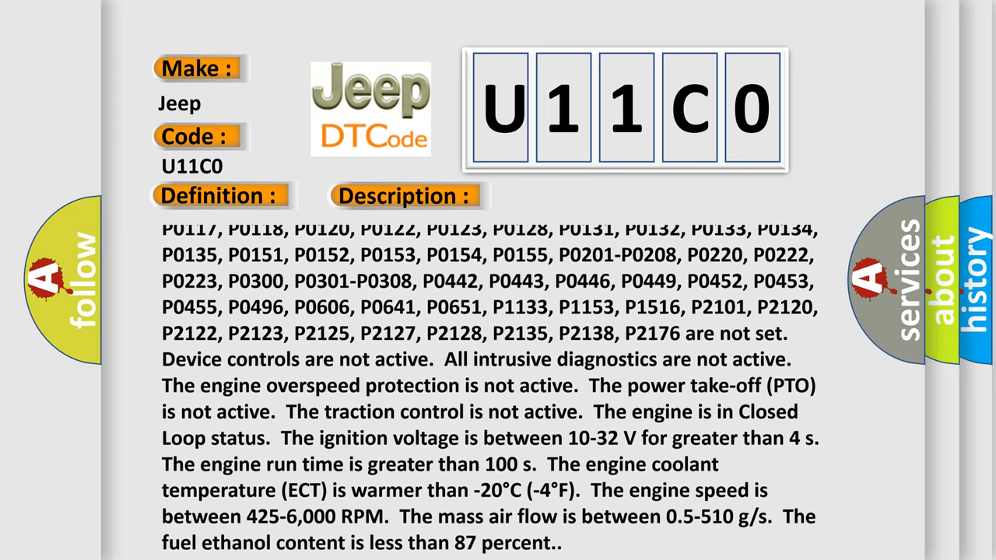
pyautogui.click(569, 196)
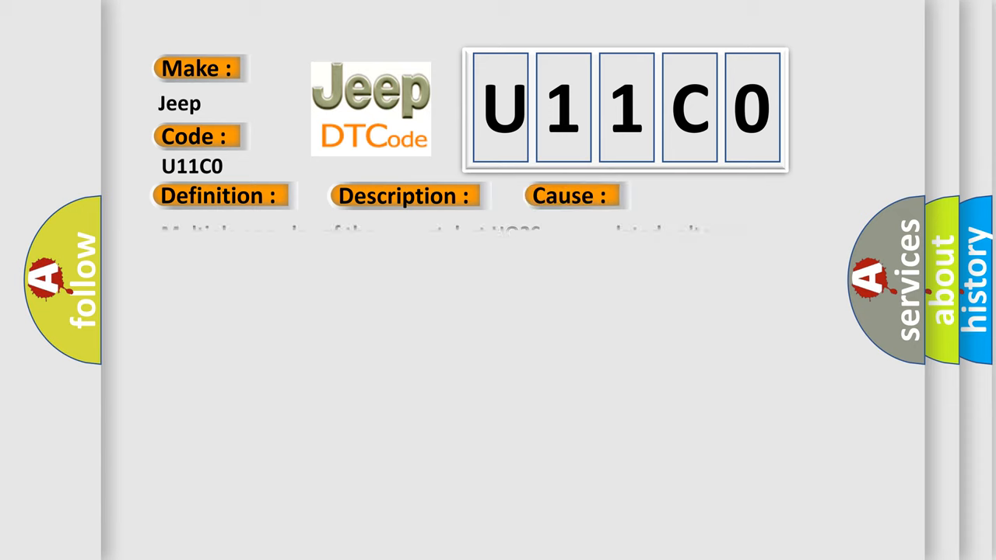